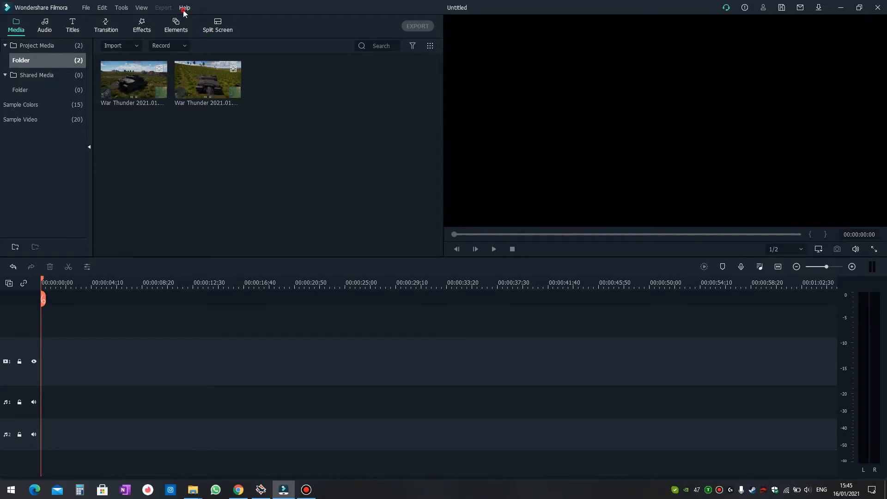
Step: Choose 'Separate both tracks' for game and microphone audio in the GeForce overlay, then leave it
{"action": "left_click", "coordinate": [185, 7]}
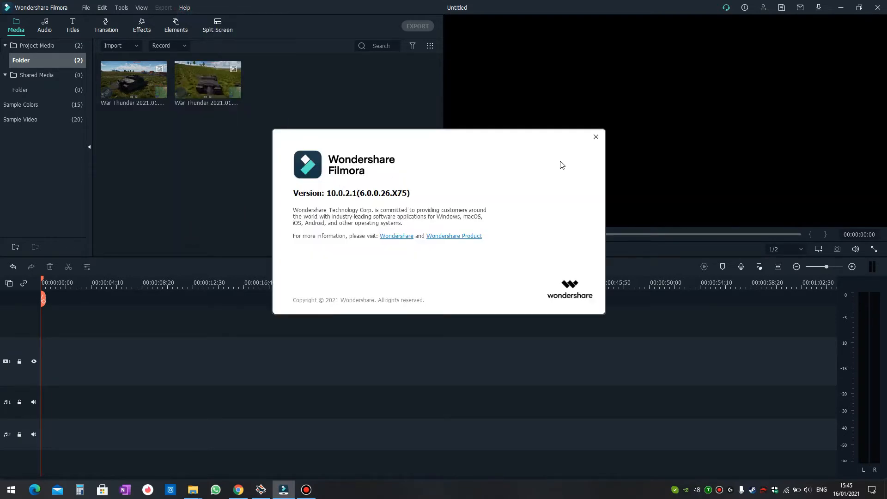
{"action": "left_click", "coordinate": [595, 137]}
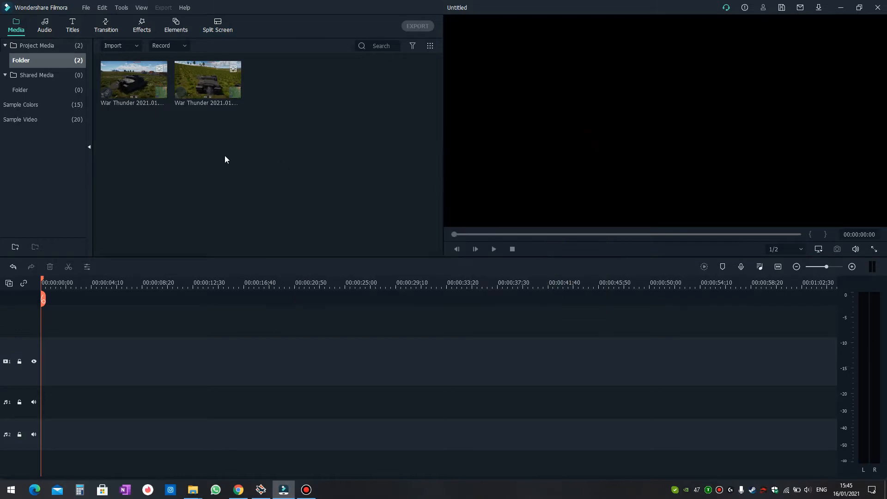
{"action": "mouse_move", "coordinate": [127, 129]}
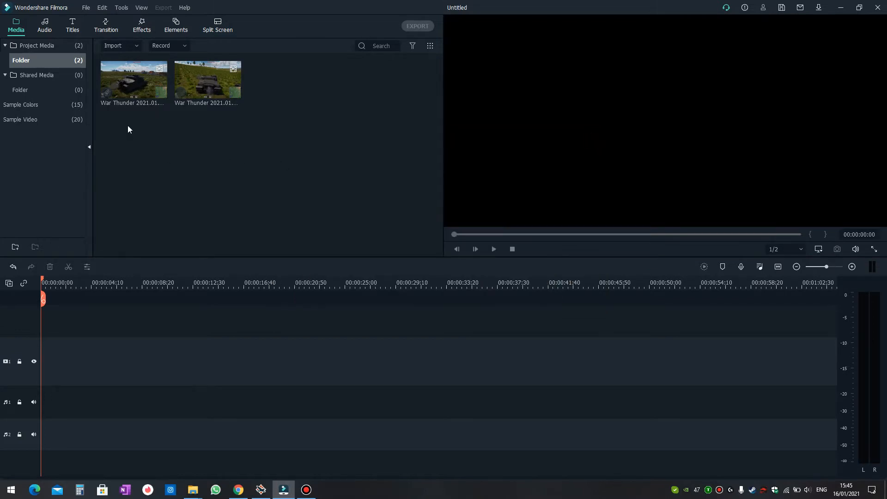
{"action": "mouse_move", "coordinate": [133, 79]}
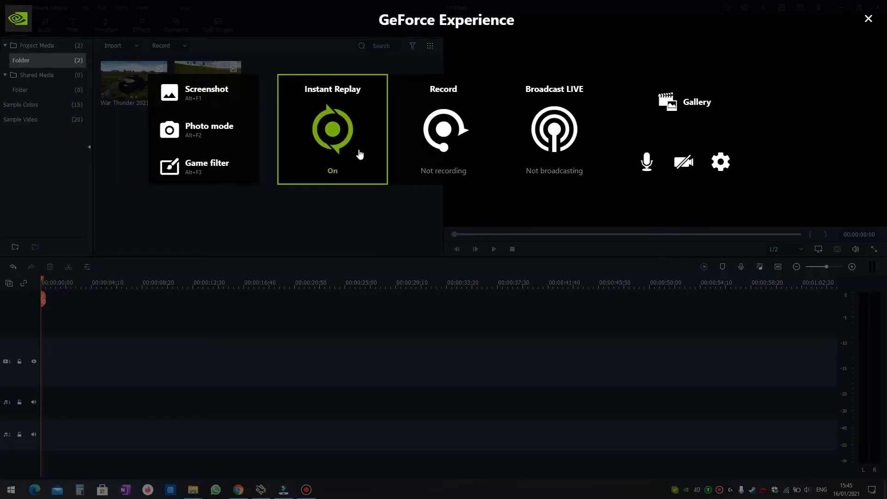
{"action": "left_click", "coordinate": [720, 163]}
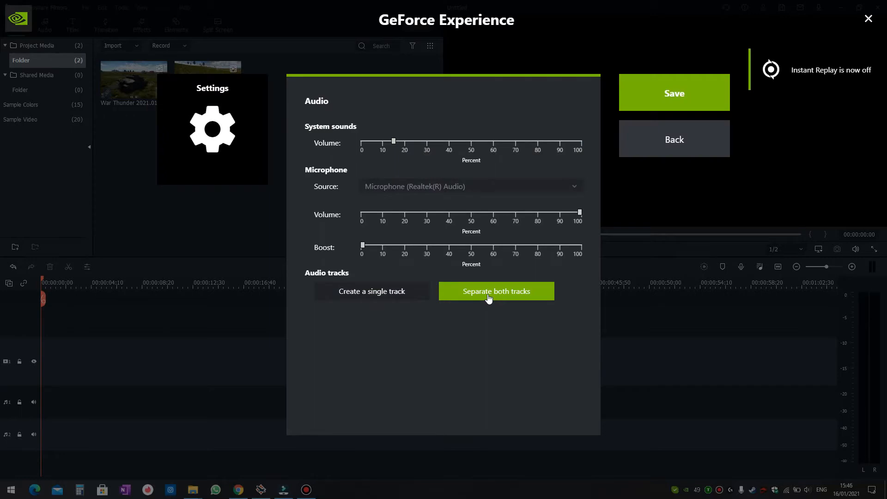
{"action": "mouse_move", "coordinate": [487, 312]}
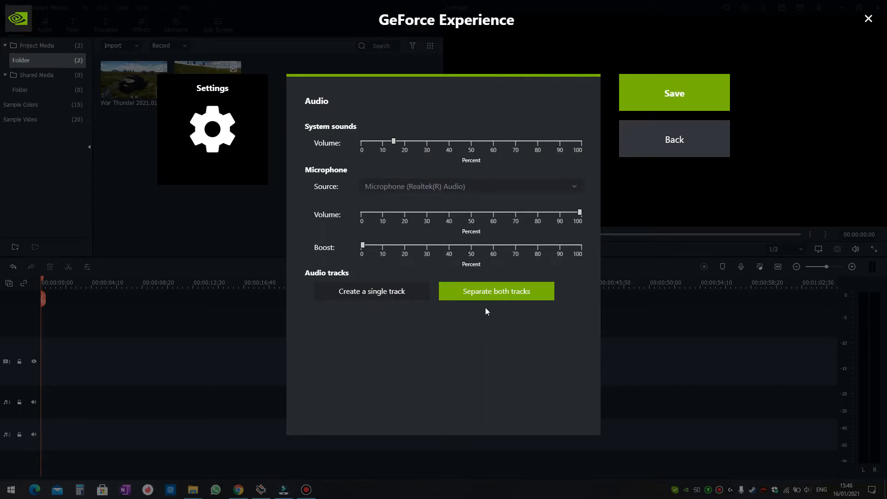
{"action": "mouse_move", "coordinate": [492, 300]}
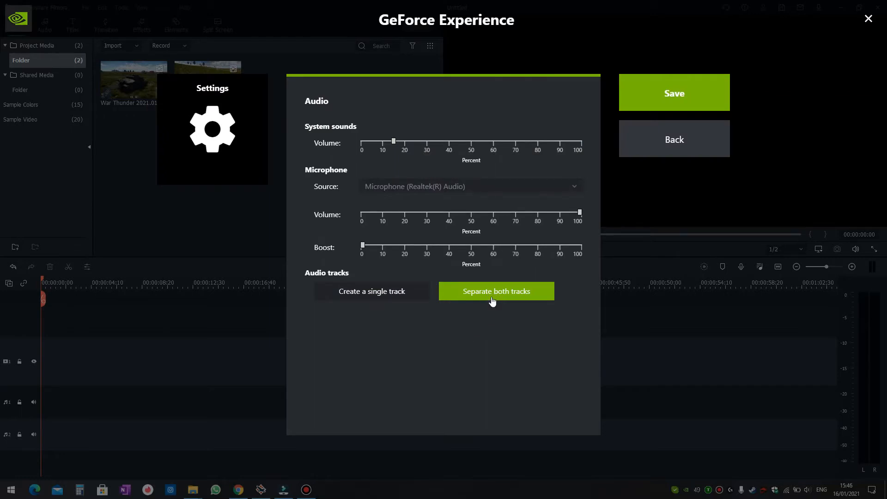
{"action": "mouse_move", "coordinate": [673, 138]}
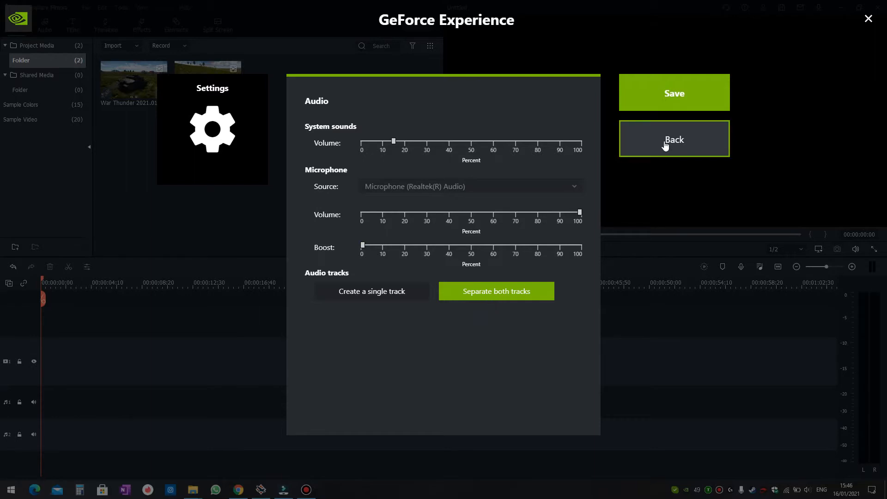
{"action": "left_click", "coordinate": [673, 139]}
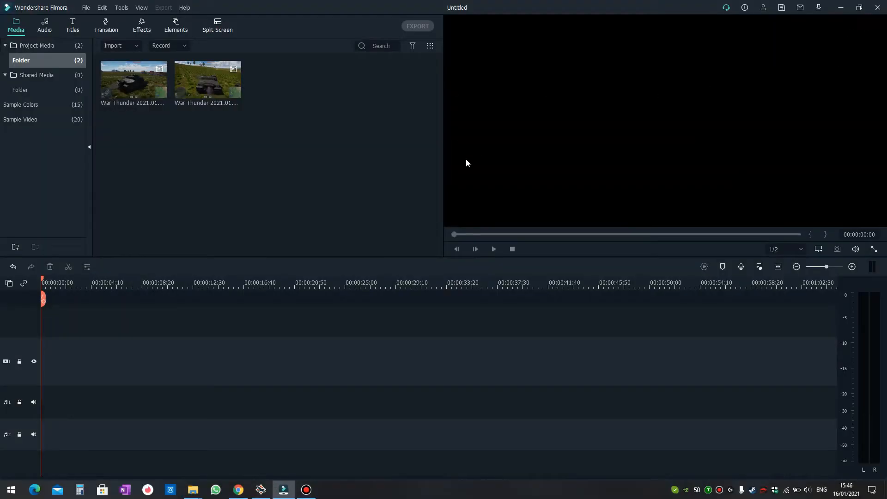
{"action": "mouse_move", "coordinate": [273, 164]}
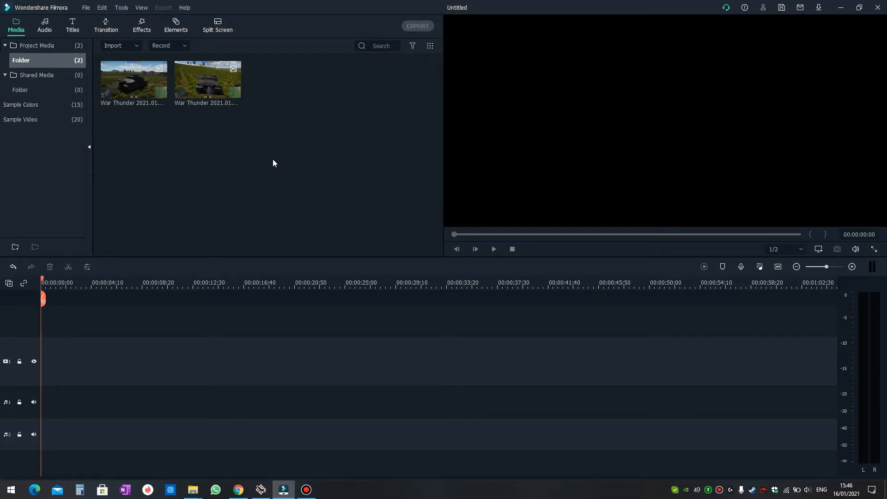
{"action": "mouse_move", "coordinate": [269, 163]}
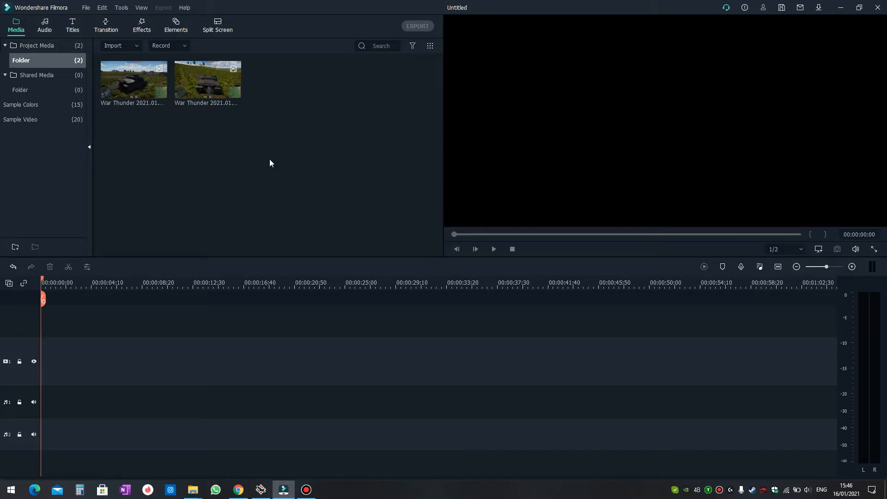
{"action": "mouse_move", "coordinate": [129, 86]}
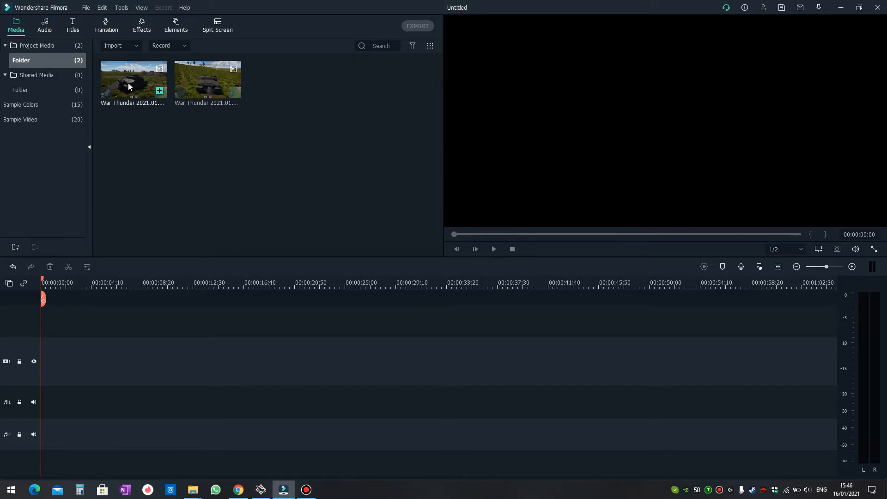
Step: Put the first War Thunder clip on video track 1 and play it back from about 12 seconds
{"action": "left_click", "coordinate": [492, 248]}
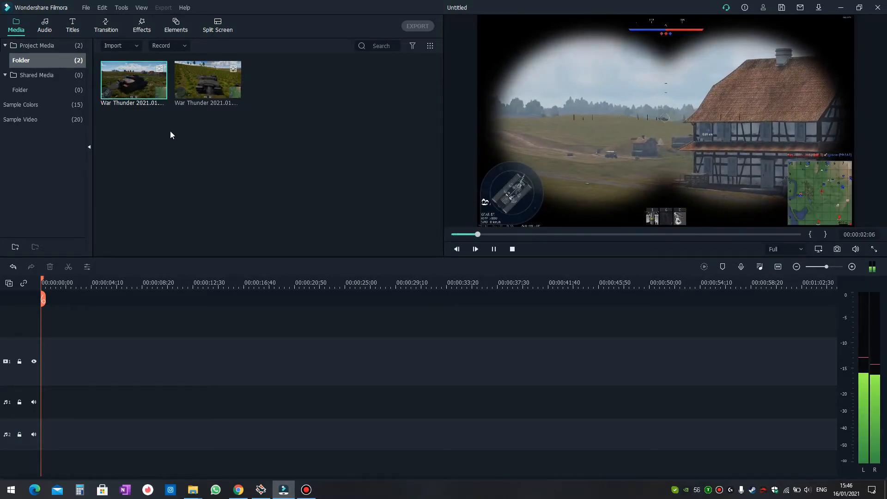
{"action": "left_click", "coordinate": [511, 249]}
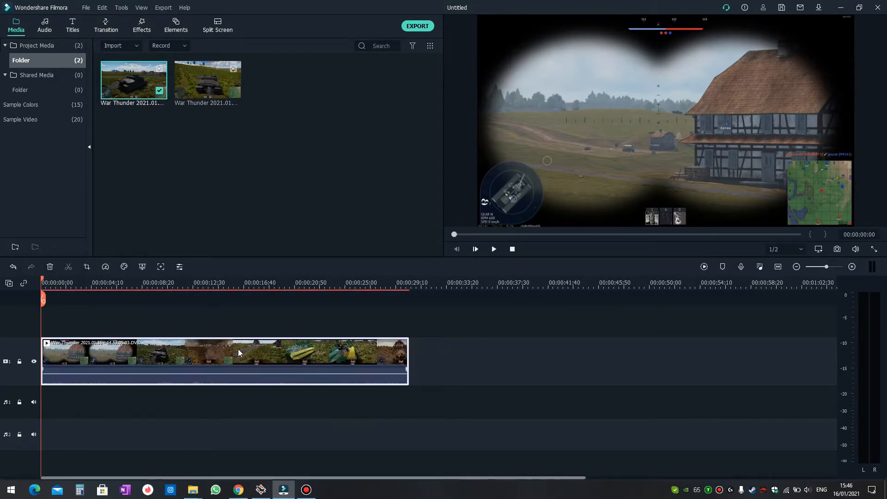
{"action": "mouse_move", "coordinate": [109, 437]}
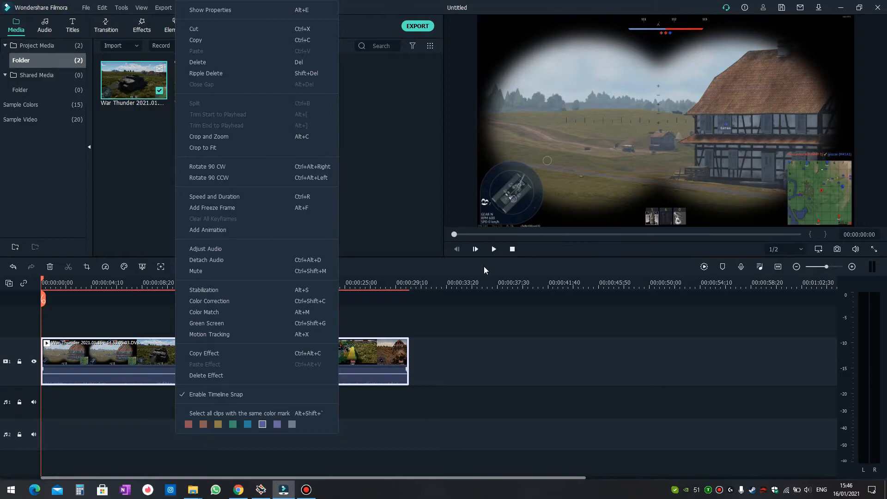
{"action": "left_click", "coordinate": [474, 249]}
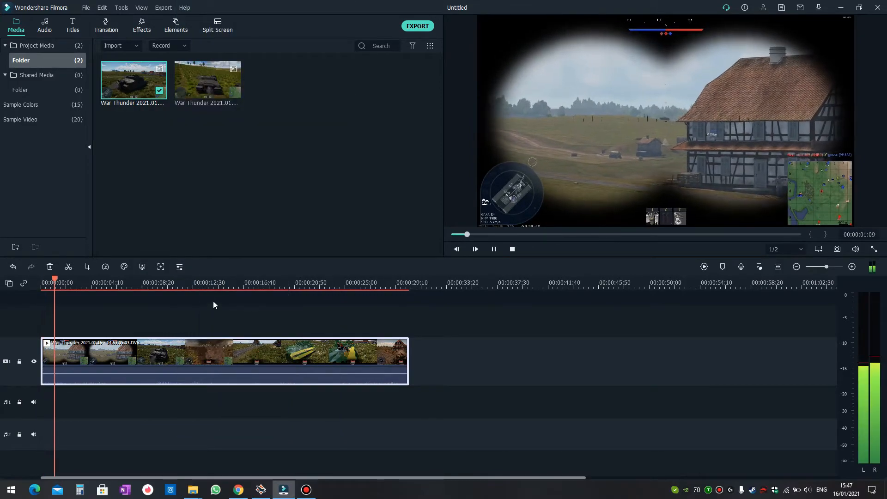
{"action": "left_click", "coordinate": [218, 283]}
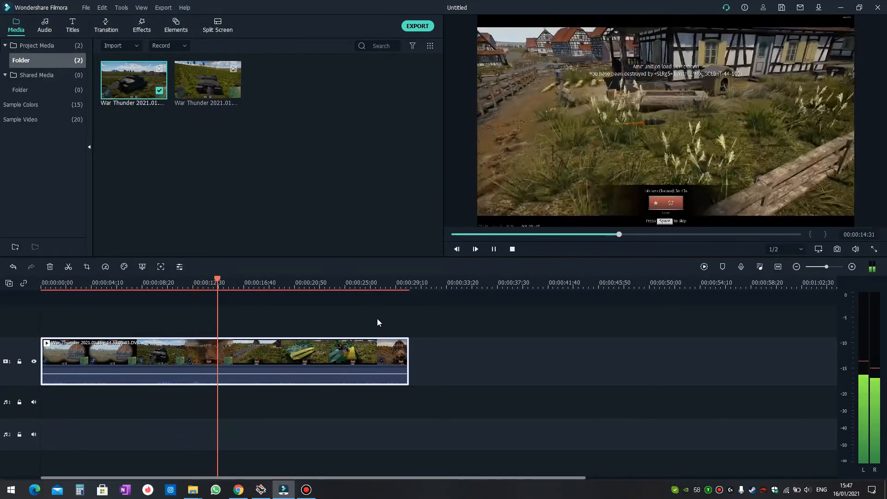
{"action": "left_click", "coordinate": [510, 249]}
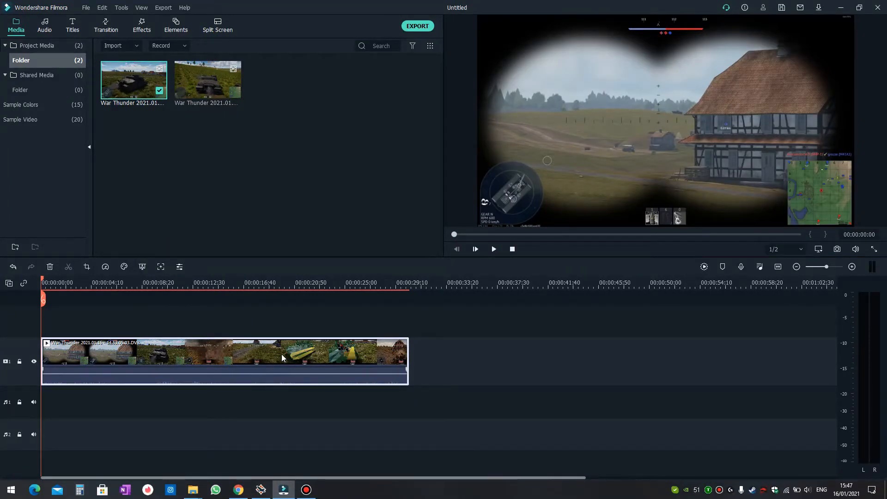
Step: Detach the timeline clip's audio onto its own track via the clip's context menu
{"action": "right_click", "coordinate": [246, 362]}
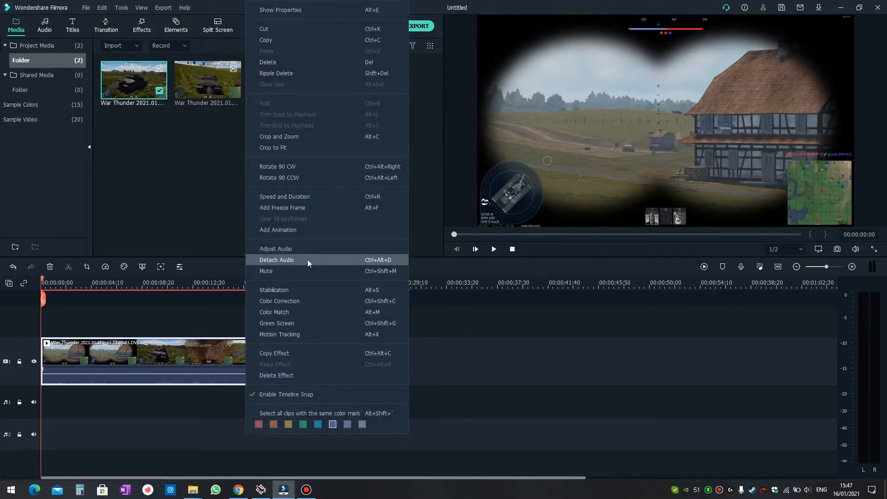
{"action": "left_click", "coordinate": [276, 260]}
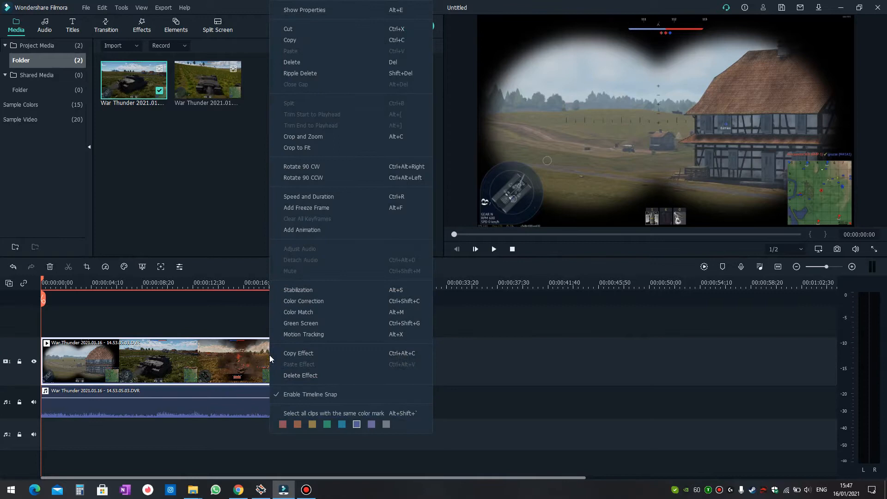
{"action": "mouse_move", "coordinate": [333, 263]}
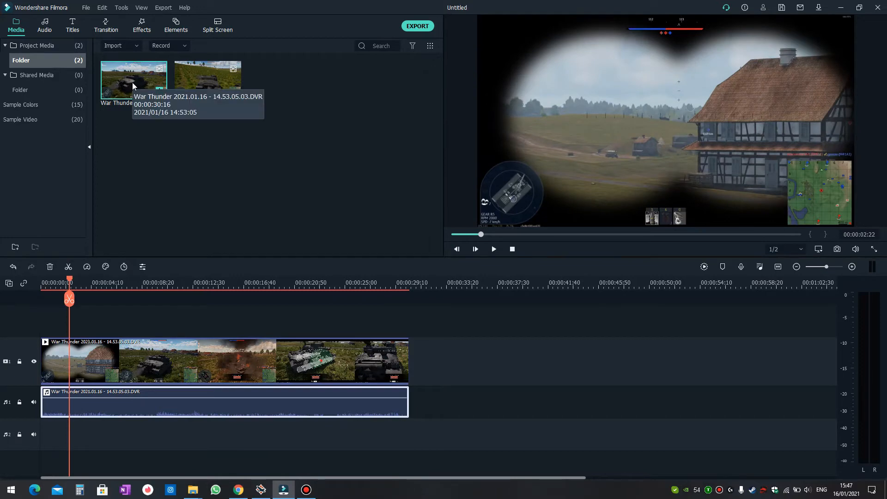
Step: Review the first clip with its detached game sound in the preview, then stop and rewind
{"action": "right_click", "coordinate": [133, 79]}
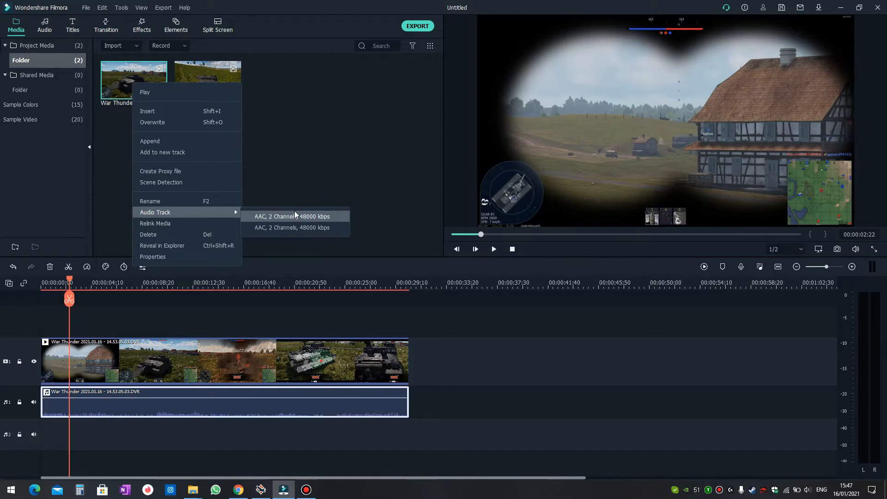
{"action": "mouse_move", "coordinate": [272, 221]}
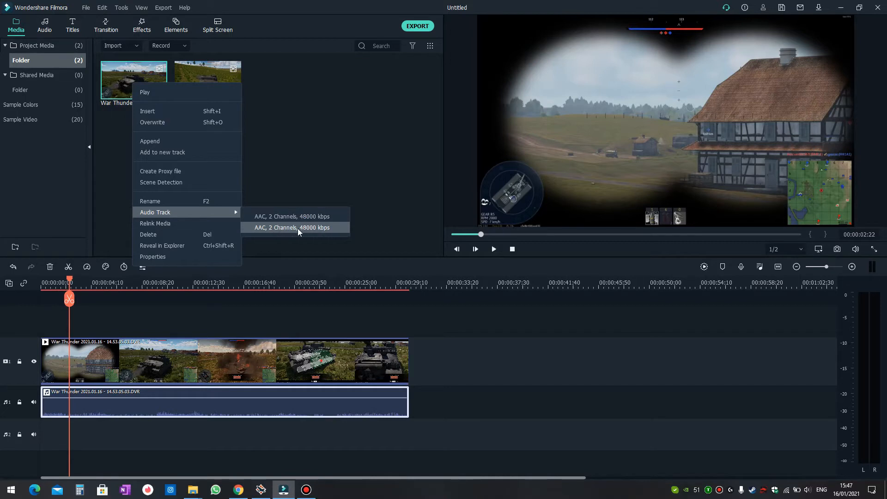
{"action": "mouse_move", "coordinate": [279, 219]}
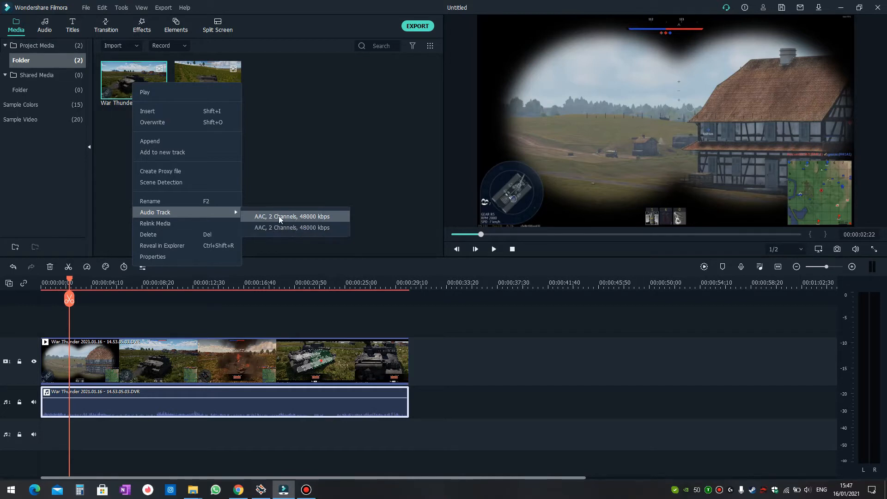
{"action": "mouse_move", "coordinate": [286, 230]}
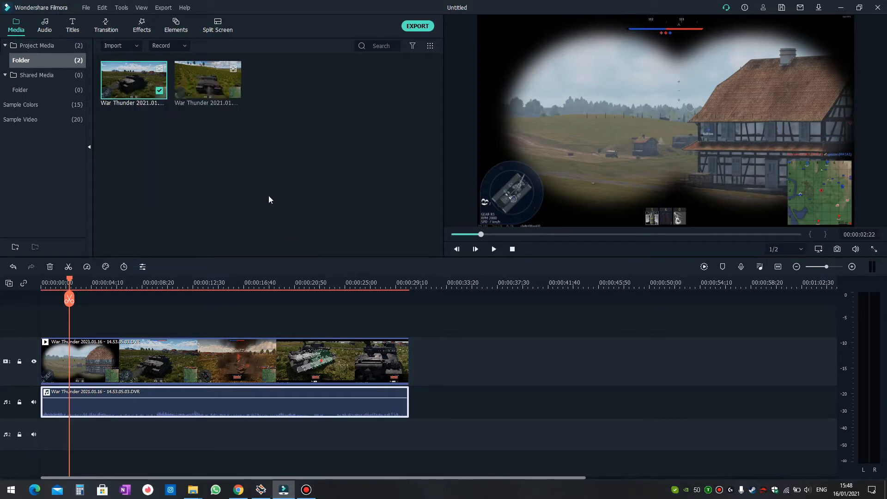
{"action": "mouse_move", "coordinate": [199, 144]}
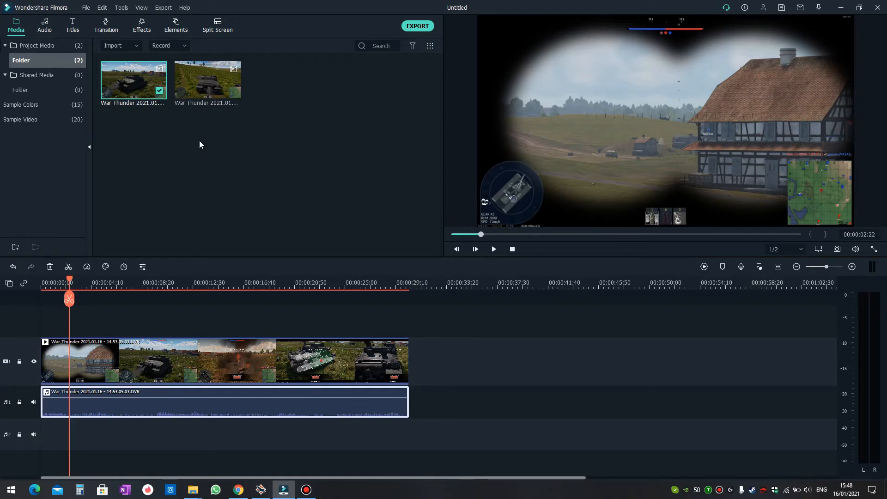
{"action": "mouse_move", "coordinate": [493, 249]}
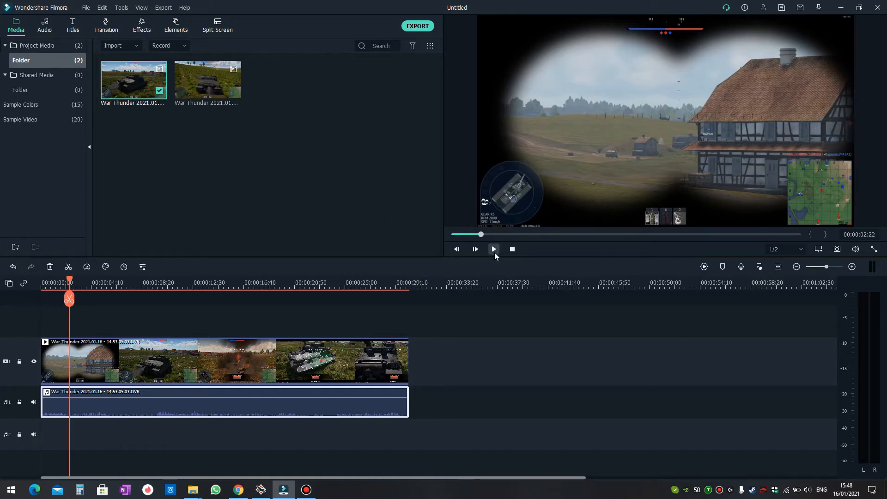
{"action": "mouse_move", "coordinate": [142, 90]}
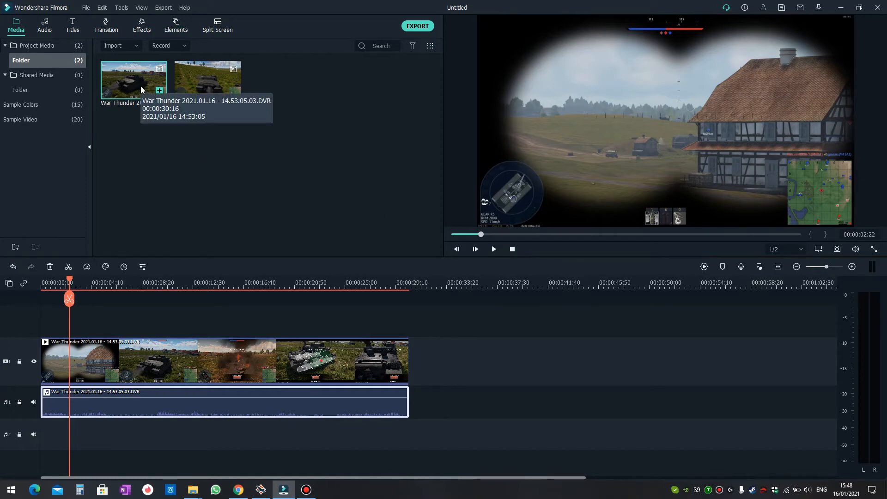
{"action": "mouse_move", "coordinate": [113, 389]}
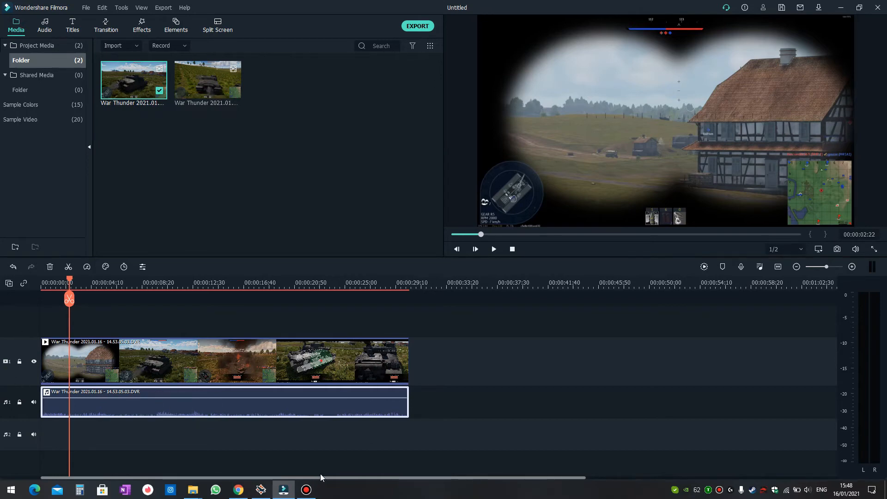
{"action": "left_click", "coordinate": [493, 248]}
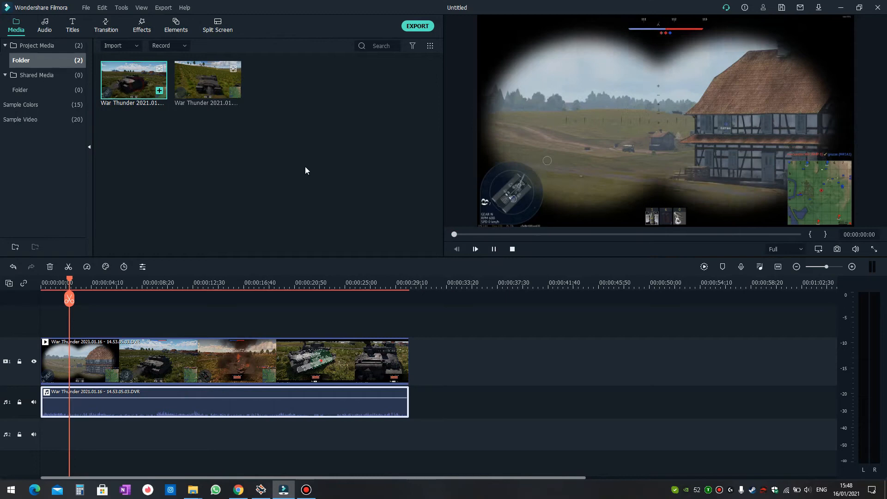
{"action": "left_click", "coordinate": [475, 249]}
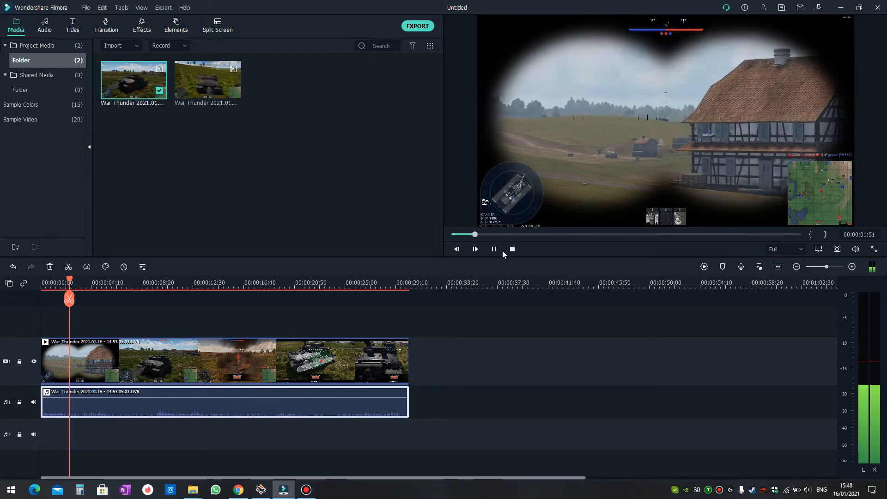
{"action": "left_click", "coordinate": [511, 249]}
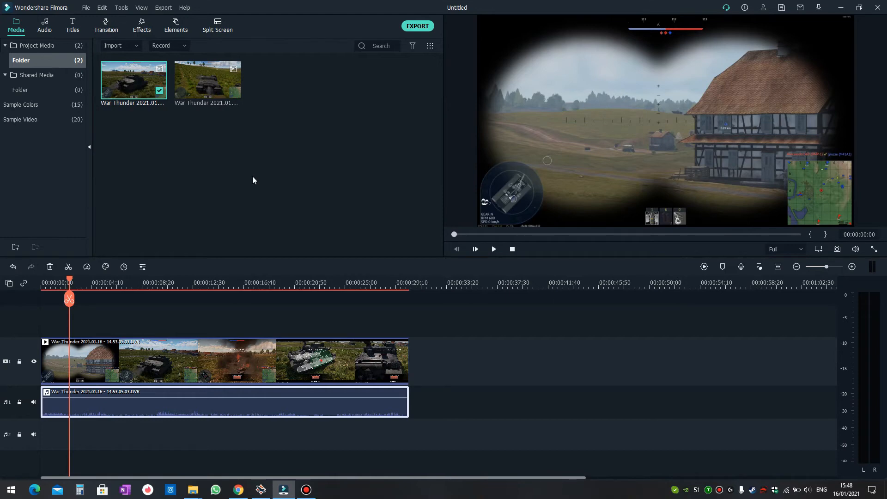
{"action": "mouse_move", "coordinate": [134, 107]}
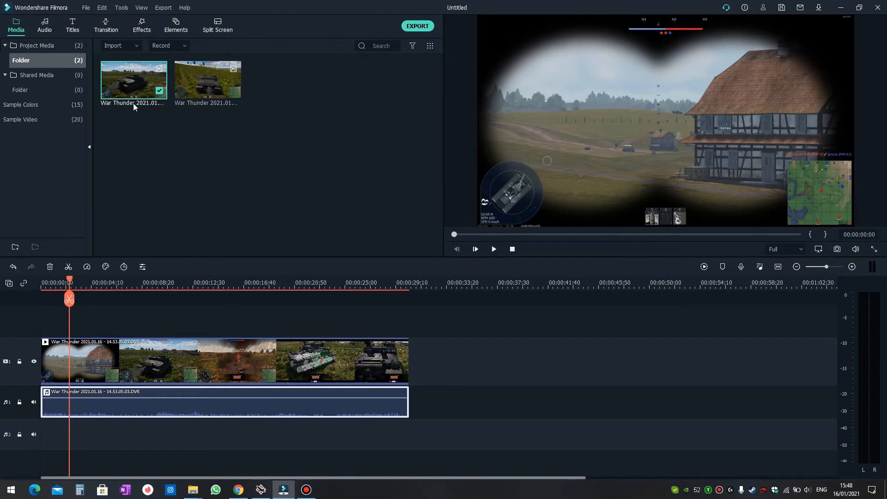
Step: Append the second War Thunder clip after the first and start previewing around 13 seconds
{"action": "right_click", "coordinate": [133, 80]}
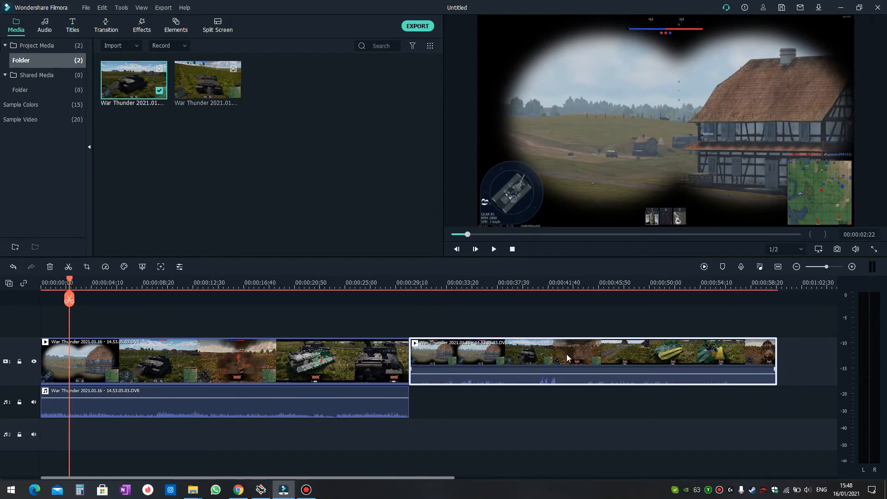
{"action": "mouse_move", "coordinate": [488, 360]}
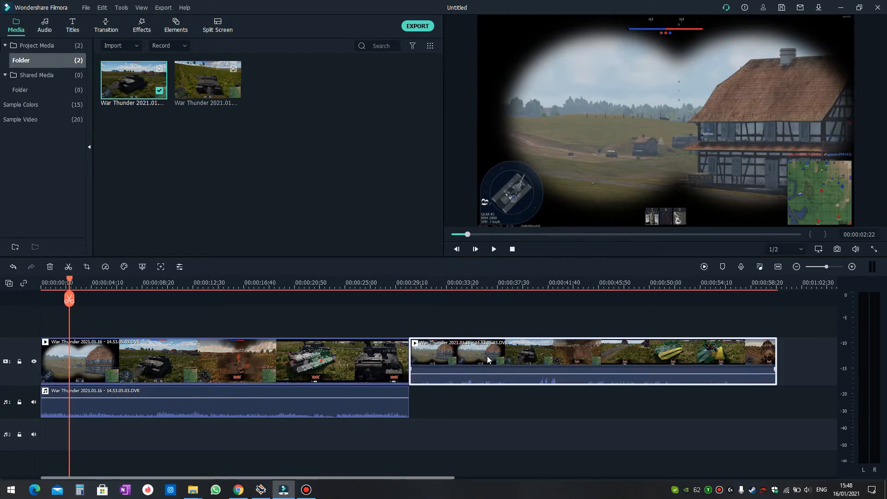
{"action": "mouse_move", "coordinate": [473, 300]}
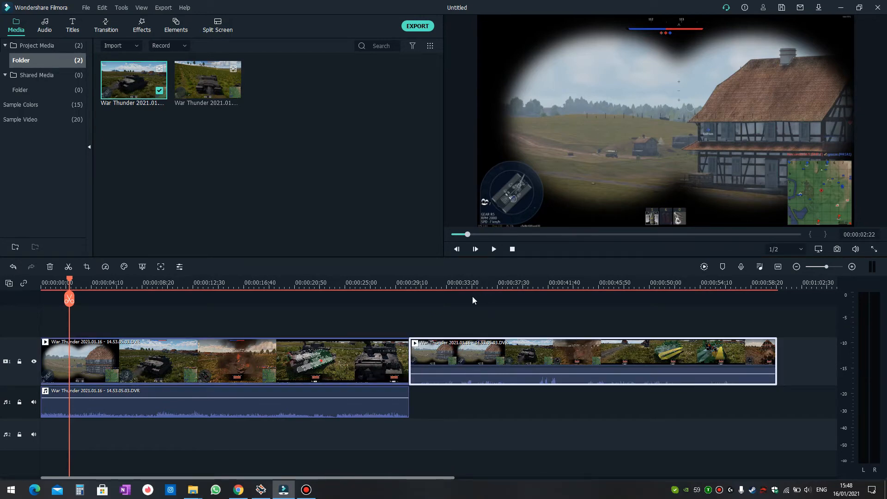
{"action": "left_click", "coordinate": [462, 283]}
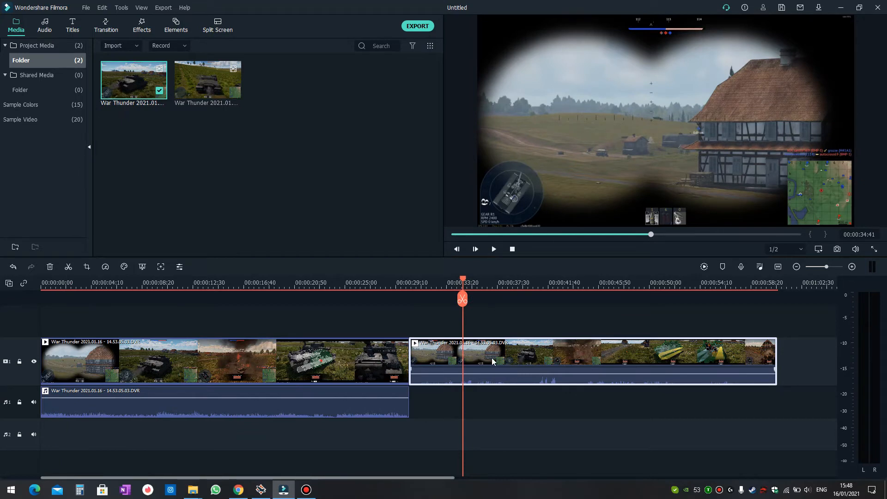
{"action": "left_click", "coordinate": [199, 283]}
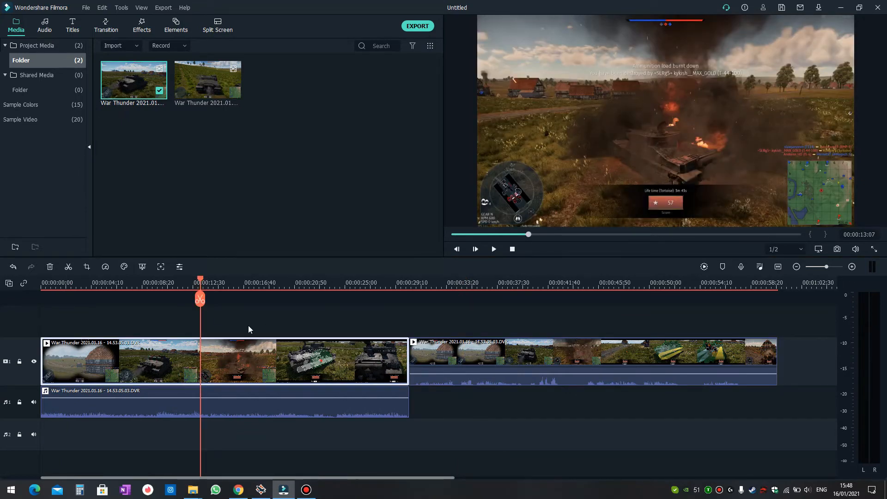
{"action": "left_click", "coordinate": [492, 248]}
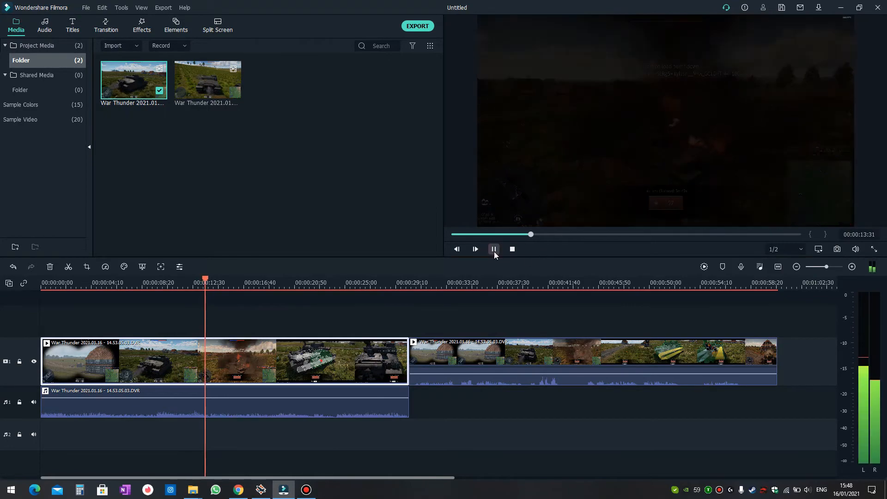
Step: Scrub and play through the second clip around 41-47 seconds, then stop on it
{"action": "left_click", "coordinate": [493, 248]}
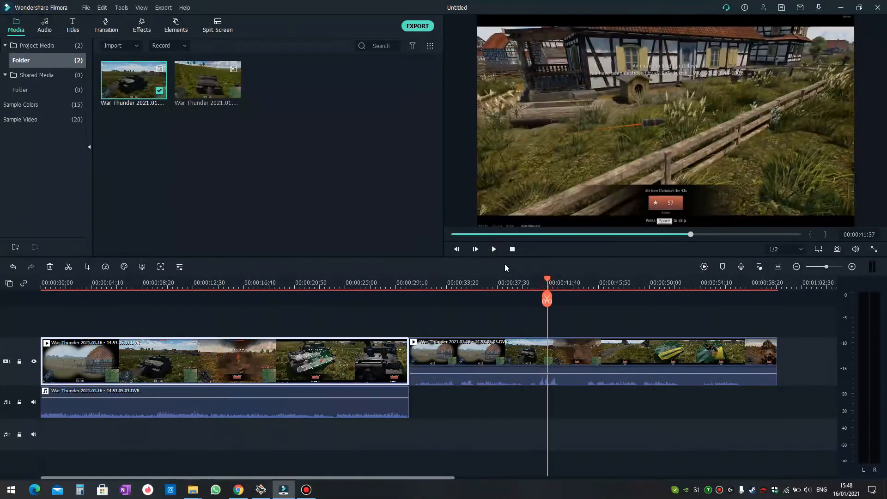
{"action": "left_click", "coordinate": [493, 248]}
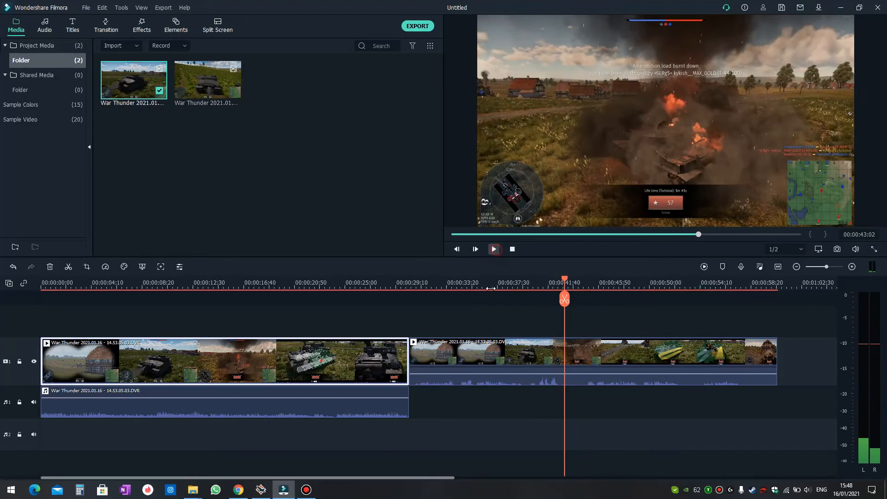
{"action": "left_click", "coordinate": [492, 249]}
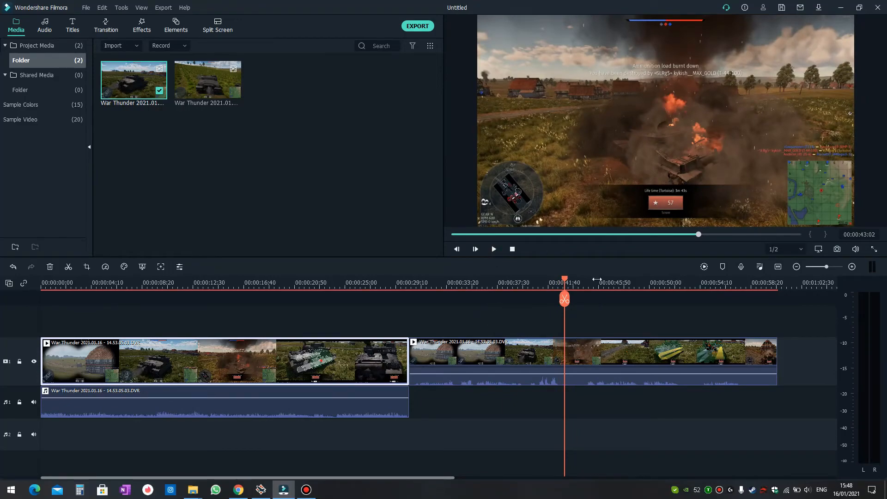
{"action": "left_click", "coordinate": [492, 248]}
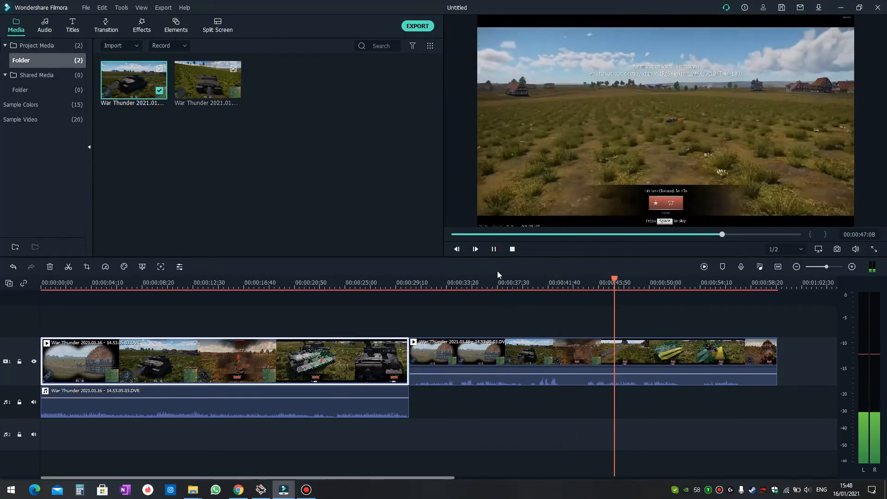
{"action": "left_click", "coordinate": [492, 248]}
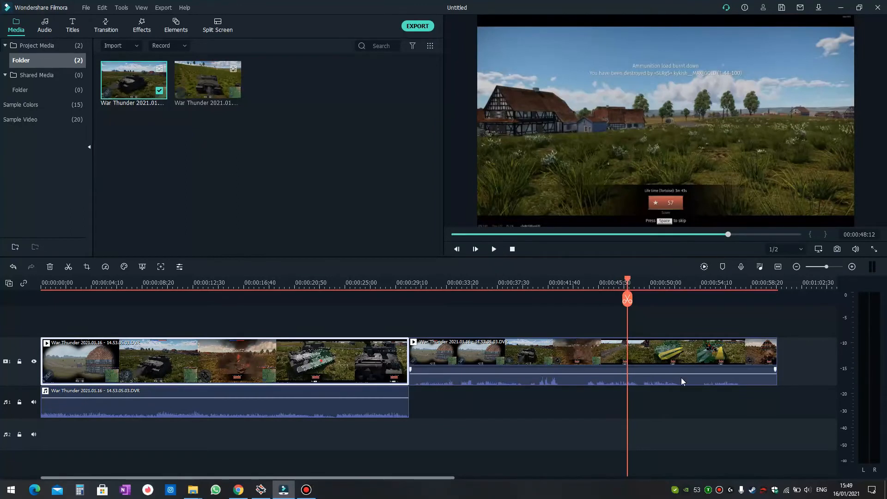
{"action": "mouse_move", "coordinate": [600, 296]}
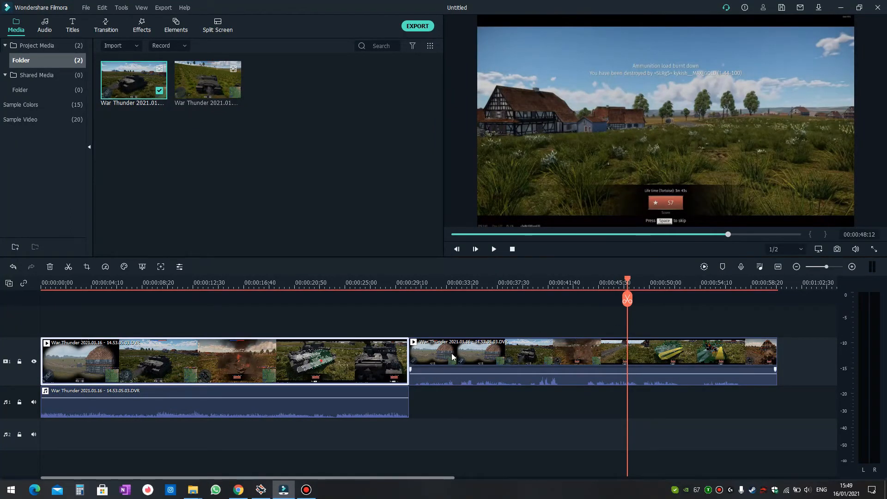
Step: Detach the second clip's audio and delete its video part
{"action": "right_click", "coordinate": [453, 356]}
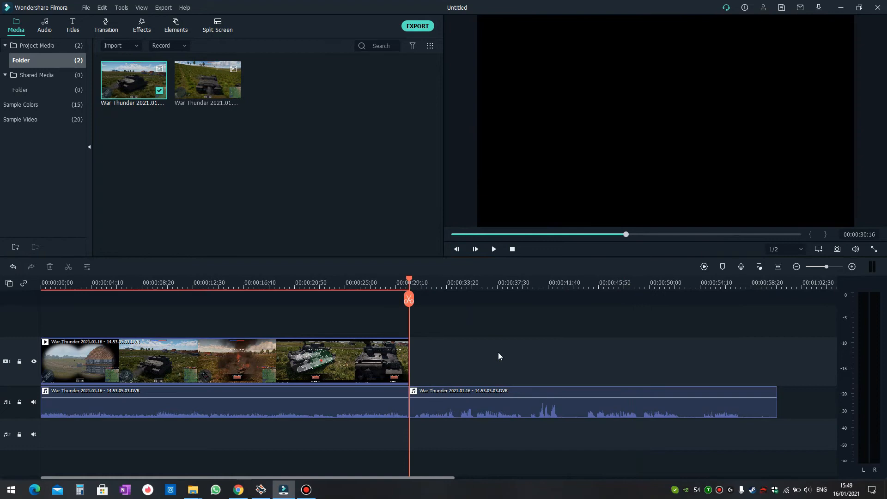
{"action": "mouse_move", "coordinate": [262, 251]}
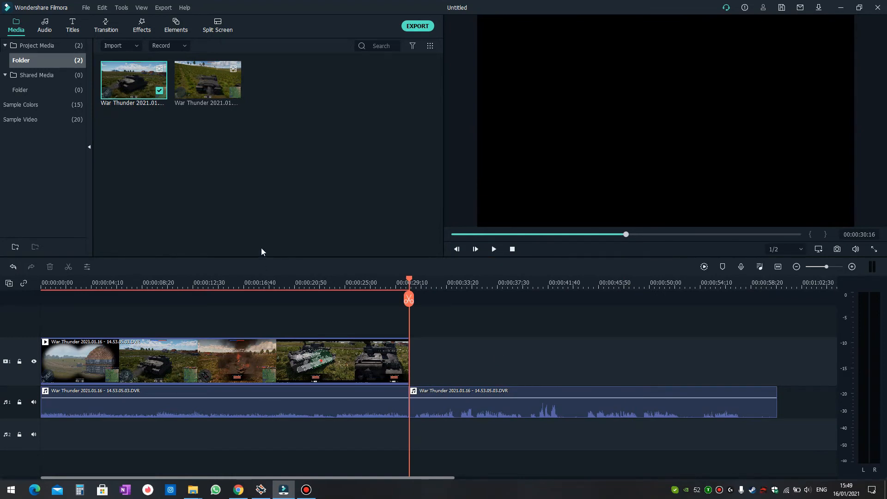
{"action": "mouse_move", "coordinate": [537, 392]}
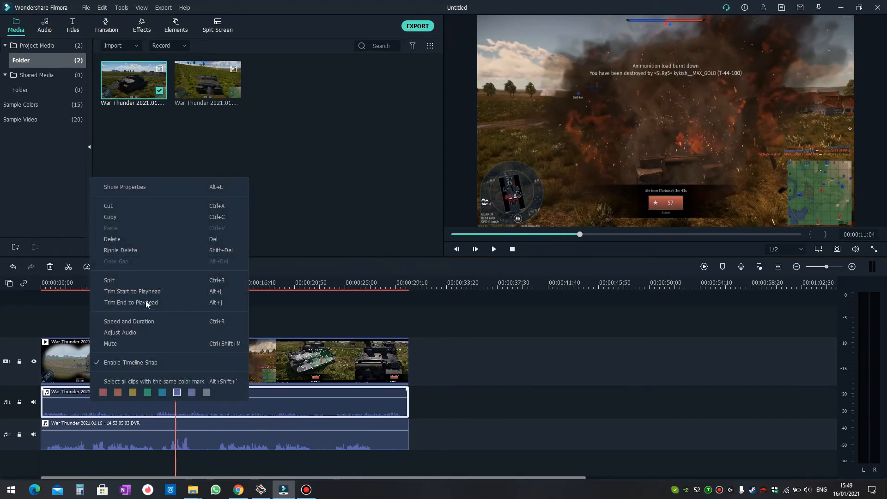
{"action": "mouse_move", "coordinate": [156, 353]}
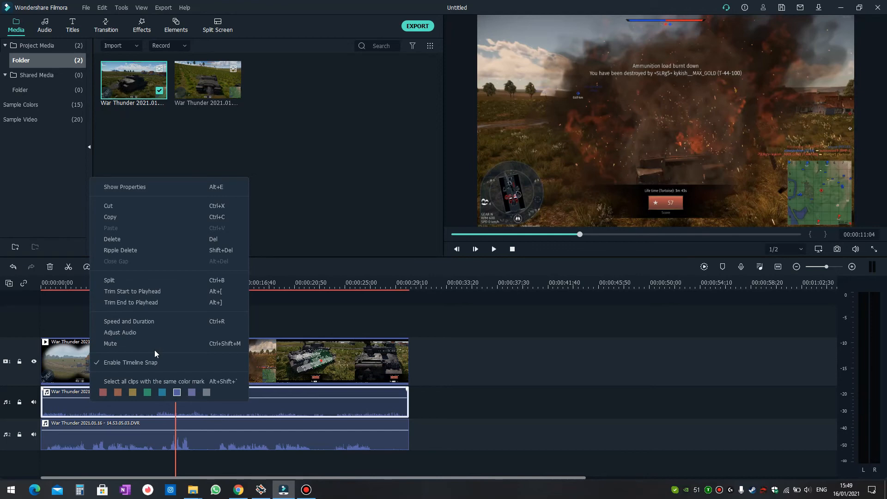
{"action": "mouse_move", "coordinate": [138, 238]}
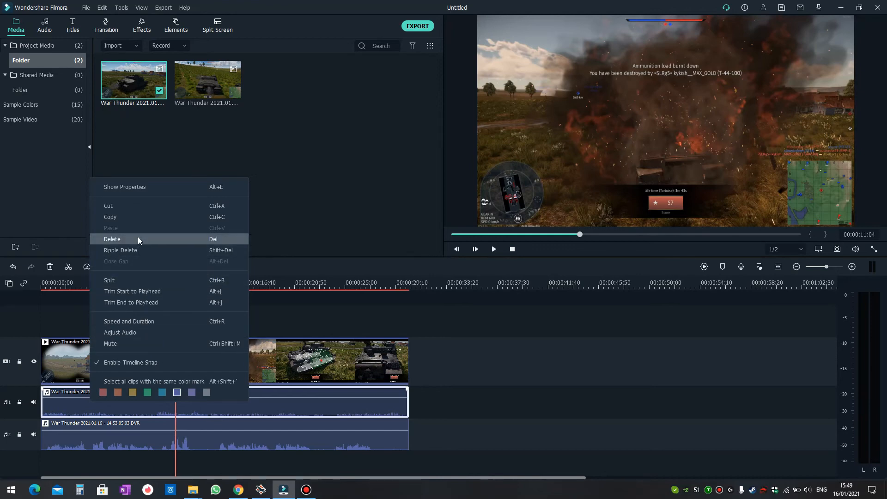
{"action": "mouse_move", "coordinate": [143, 410]}
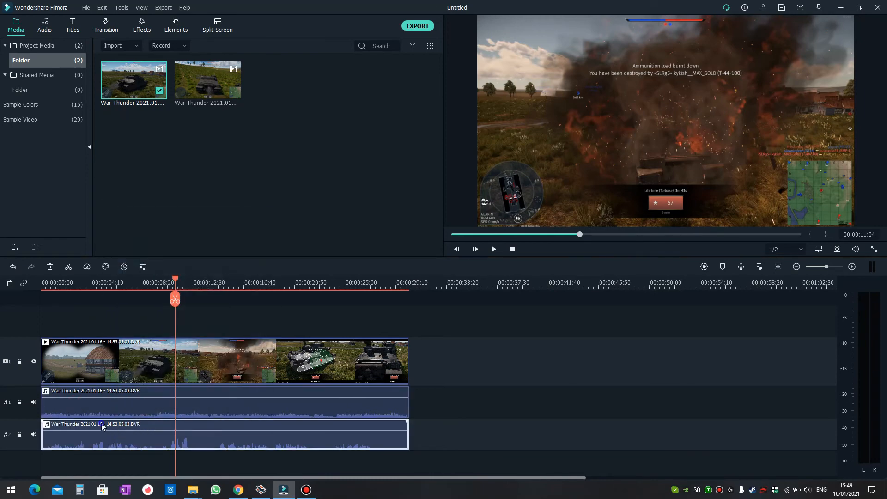
Step: Move the second clip's sound to audio track 2, snapped to the start under the video
{"action": "right_click", "coordinate": [102, 425]}
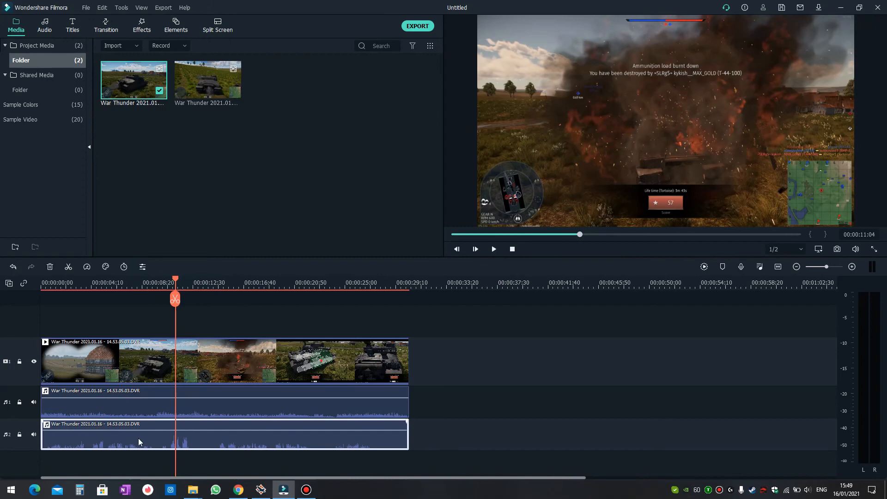
{"action": "left_click_drag", "start_coordinate": [176, 280], "coordinate": [115, 281]}
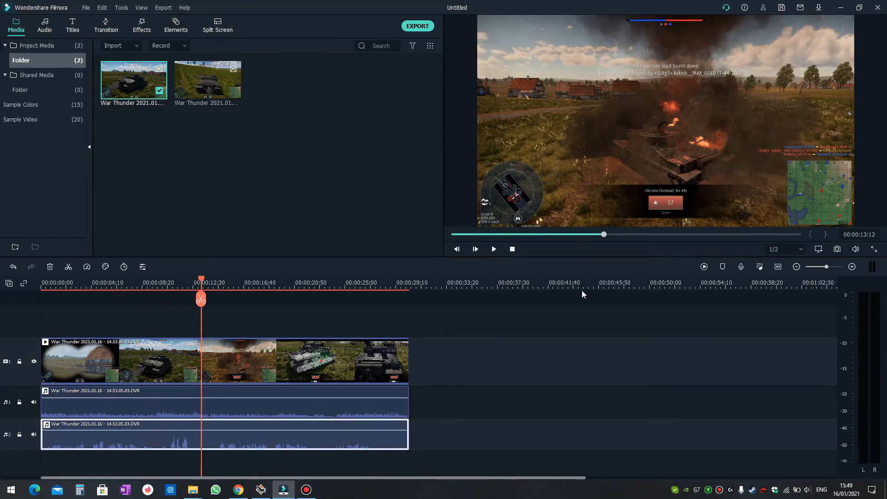
{"action": "left_click", "coordinate": [493, 249]}
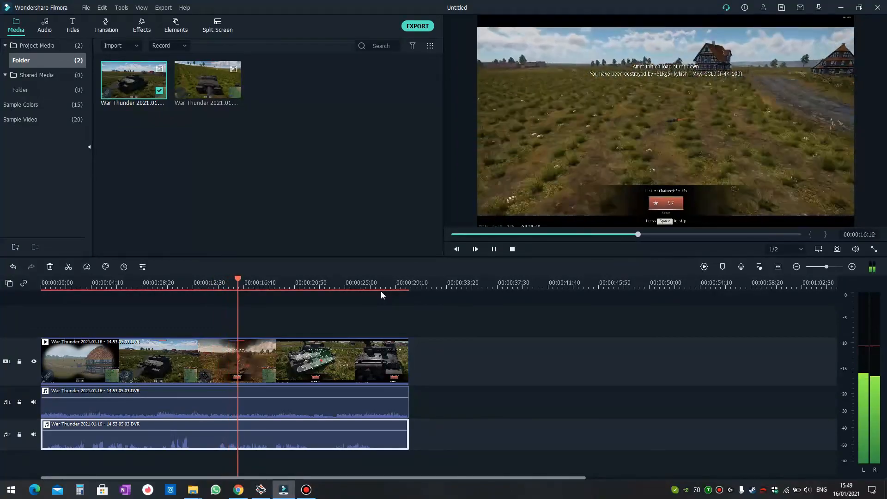
{"action": "left_click", "coordinate": [512, 248]}
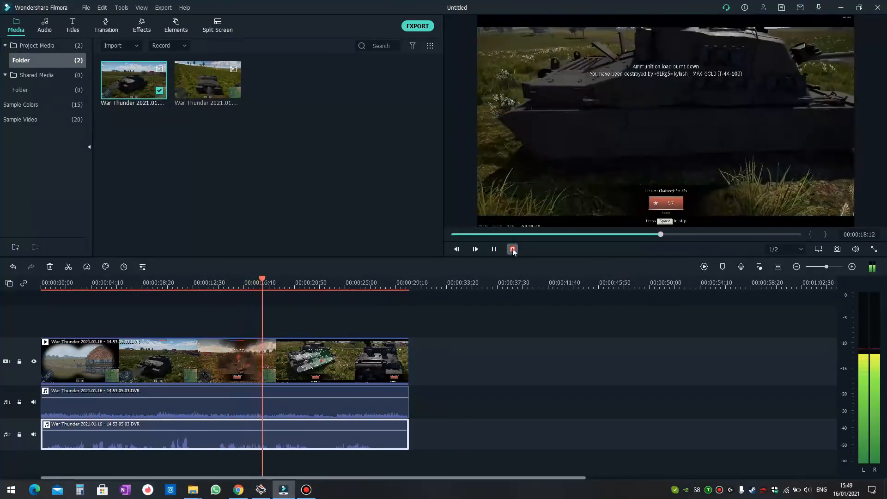
{"action": "left_click", "coordinate": [512, 249]}
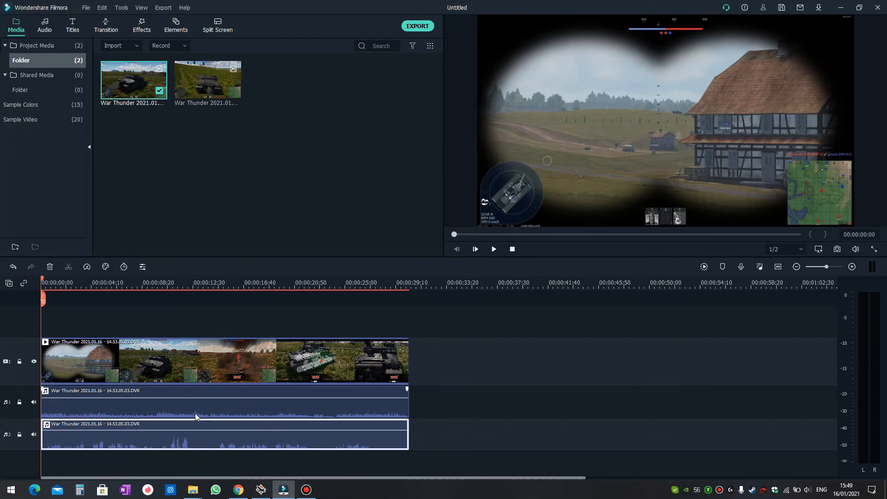
{"action": "mouse_move", "coordinate": [237, 323]}
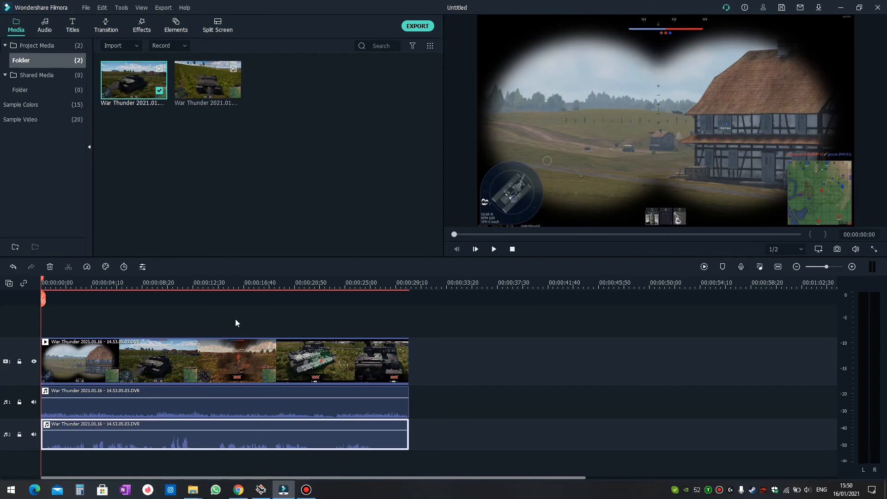
{"action": "mouse_move", "coordinate": [351, 197]}
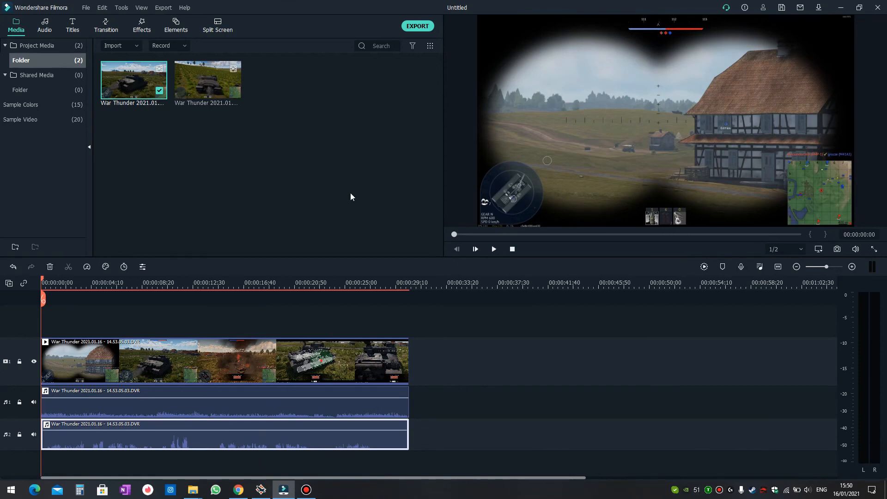